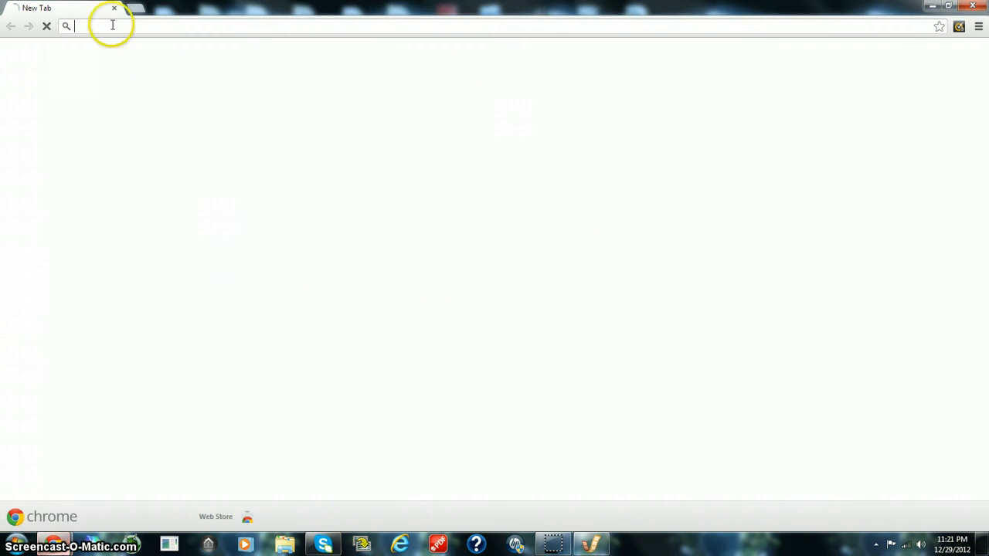
# Load mcserverlist.net to view the ranked Minecraft server list
pyautogui.press('Return')
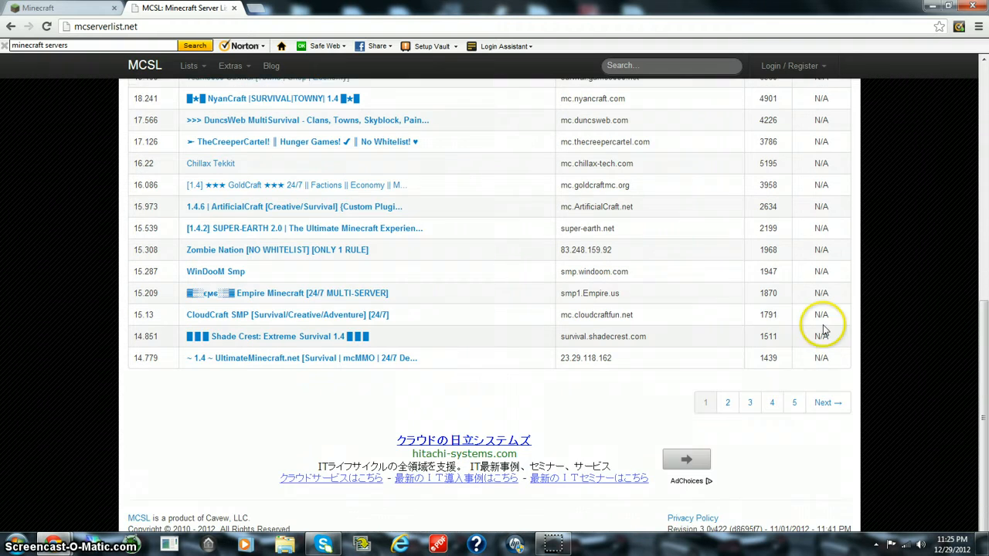
# Show the minecraft.net/play web launcher tab
pyautogui.click(727, 401)
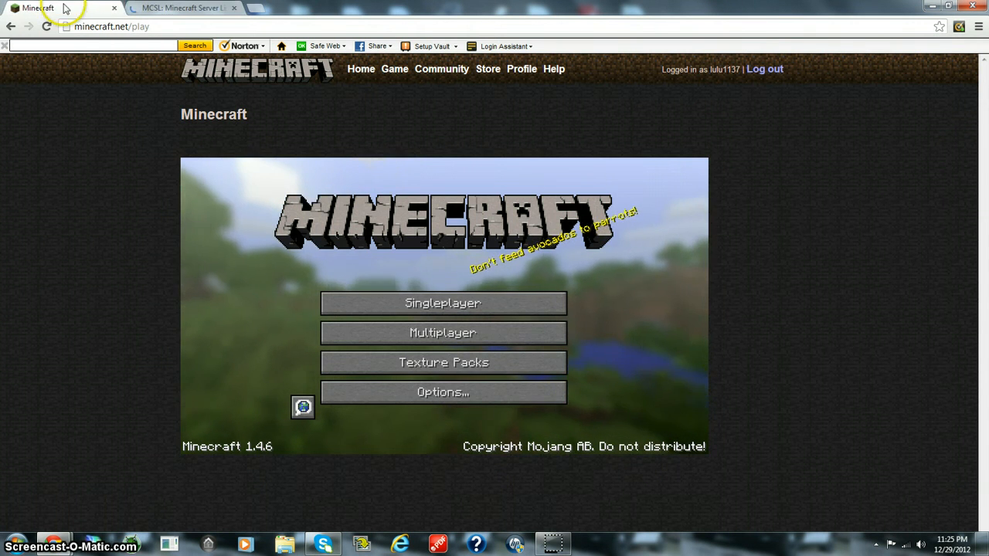
# Browse page 2 of the MCSL rankings, then enter screencast-o-matic.com in a new tab
pyautogui.click(186, 8)
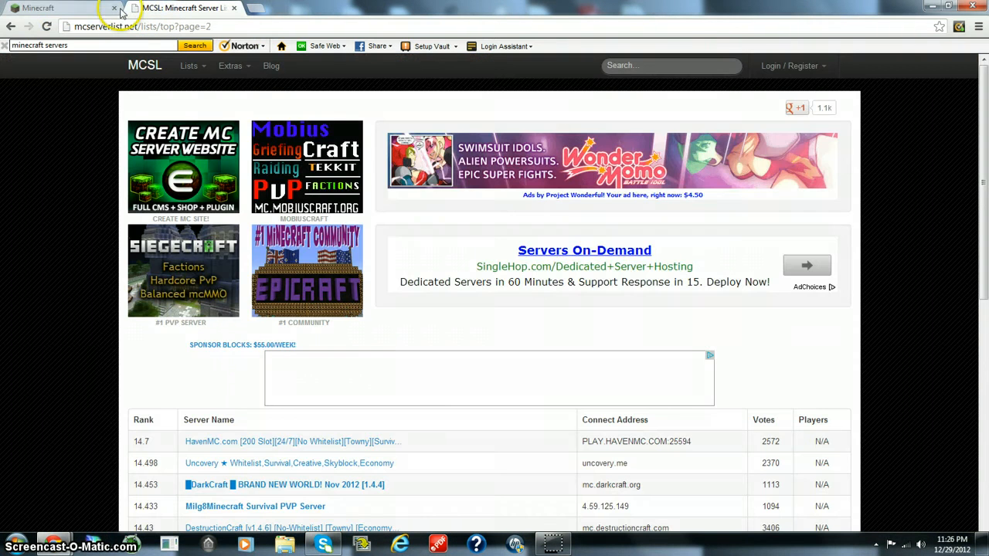
pyautogui.scroll(-3)
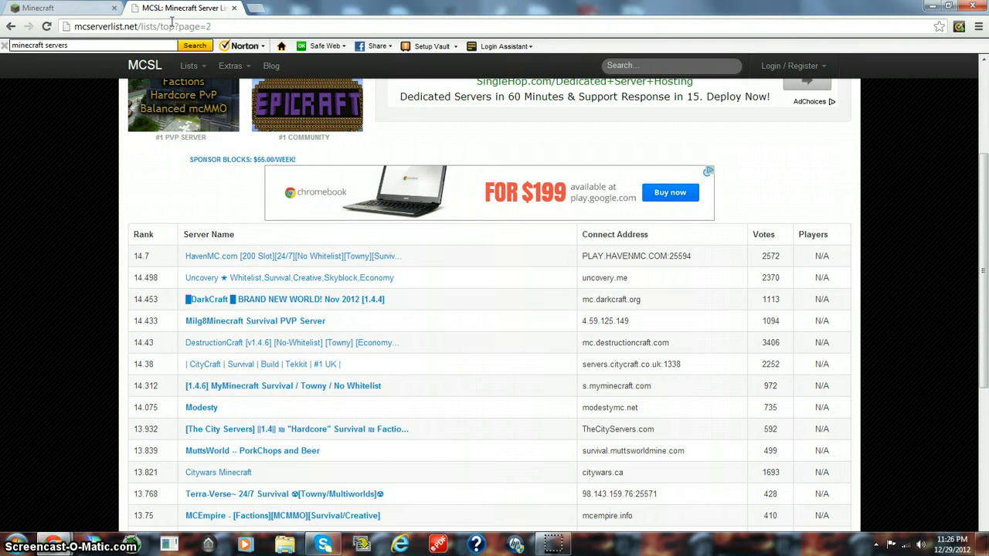
pyautogui.moveTo(72, 545)
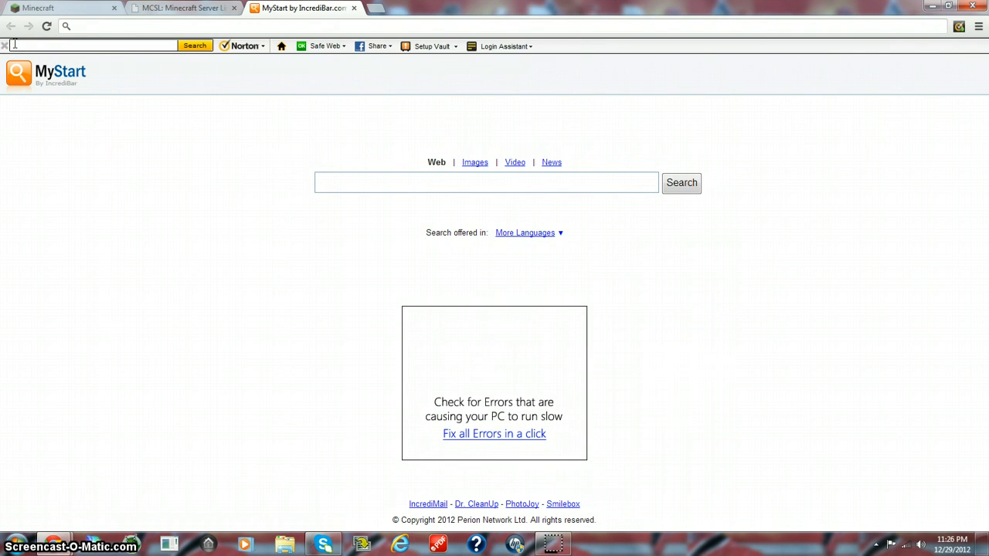
pyautogui.write('screencast-o-matic.com')
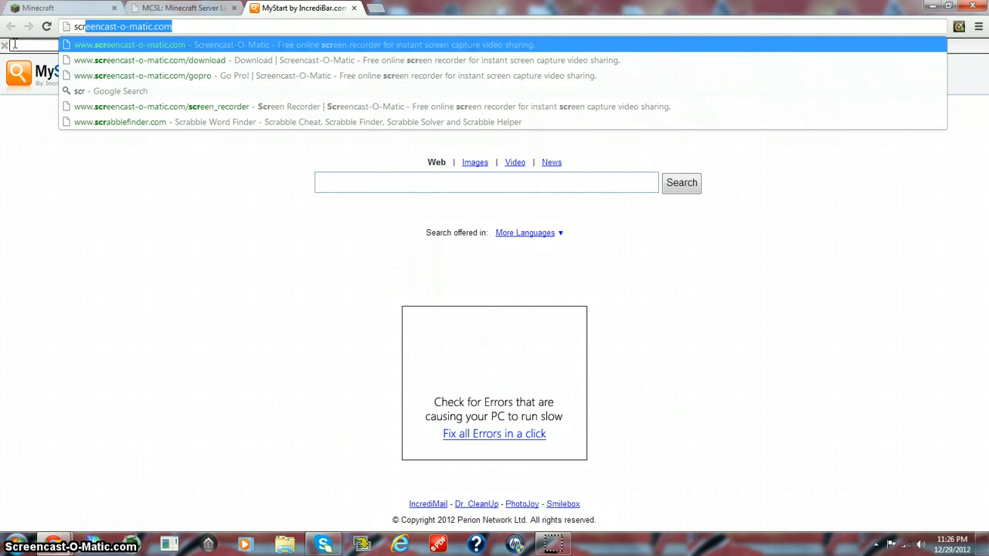